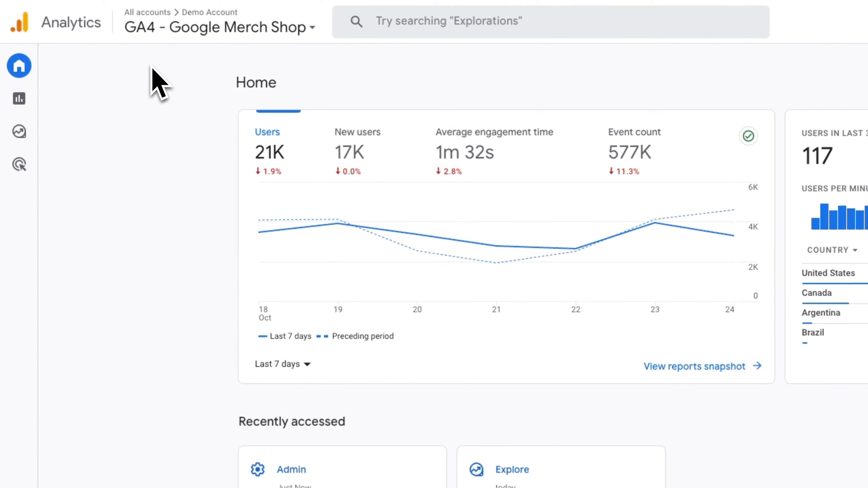
Start a new path exploration from Explore, charting event flows from session_start
left_click(19, 132)
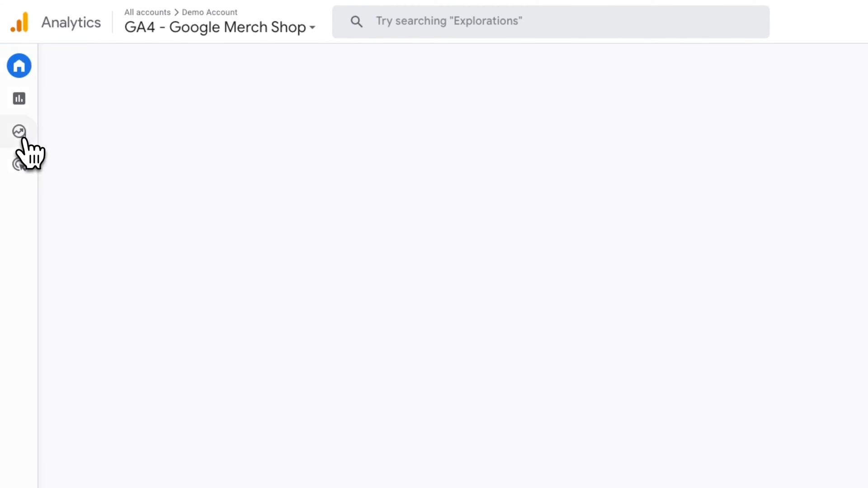
left_click(19, 131)
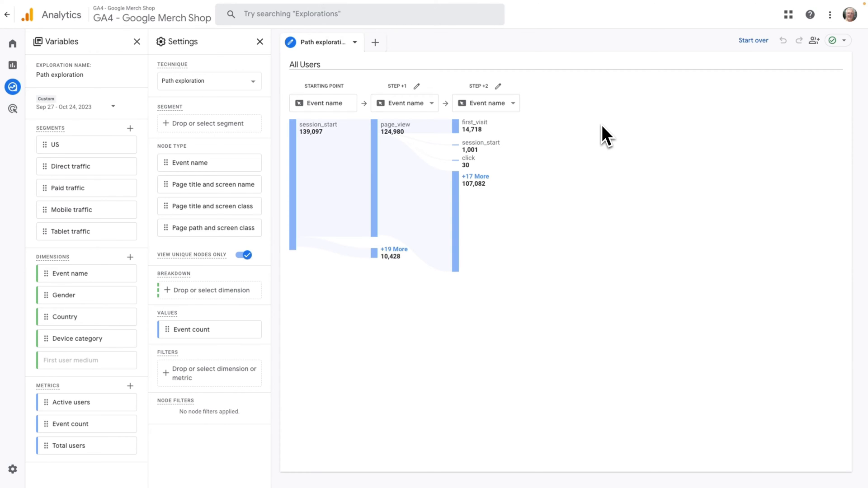
mouse_move(382, 125)
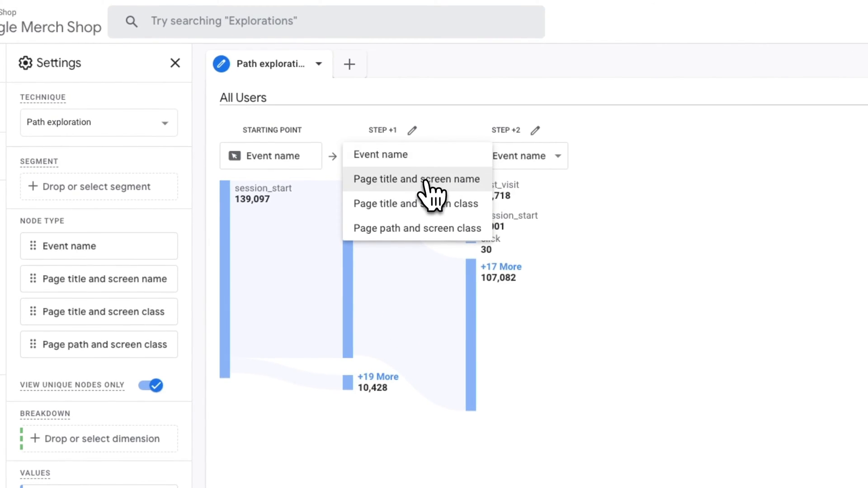
Switch step +1 to 'Page title and screen name' and expand the +15 more step +2 pages
left_click(416, 179)
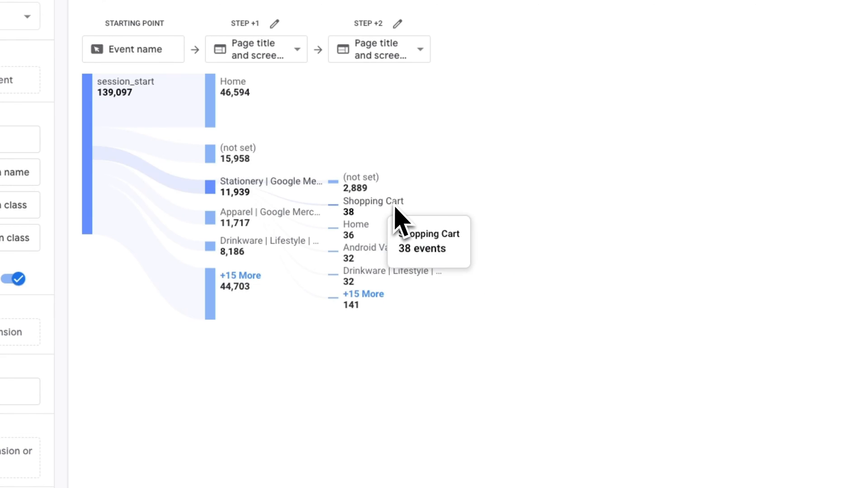
mouse_move(367, 316)
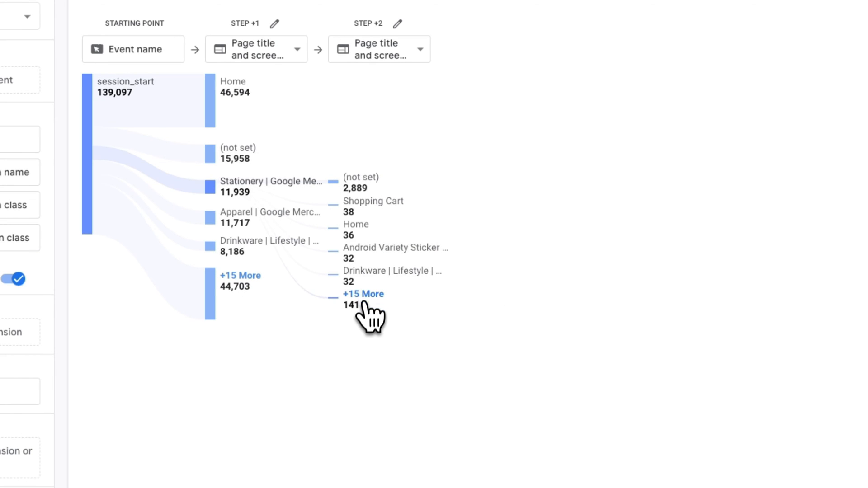
left_click(363, 294)
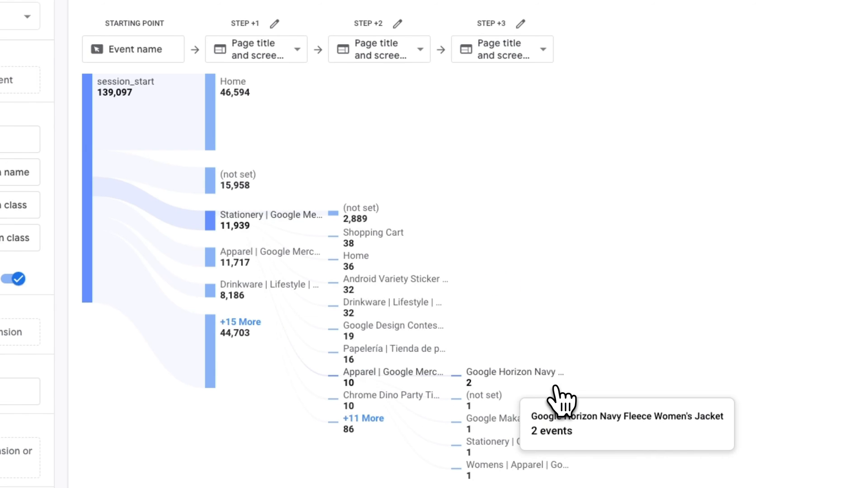
mouse_move(673, 404)
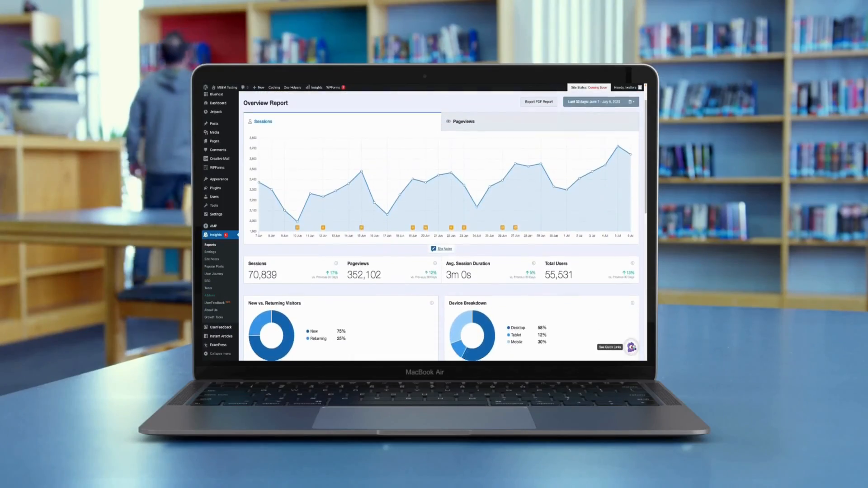
Scroll the Overview Report through the sessions, pageviews, visitor and device cards
scroll("down", 3)
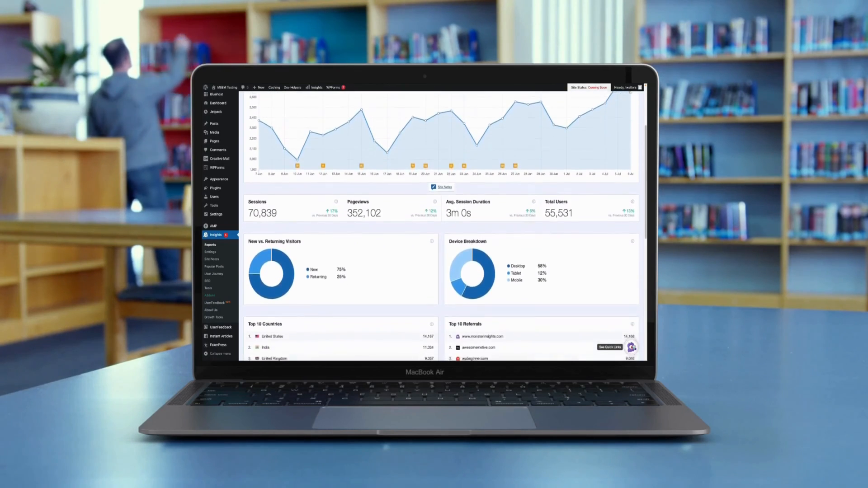